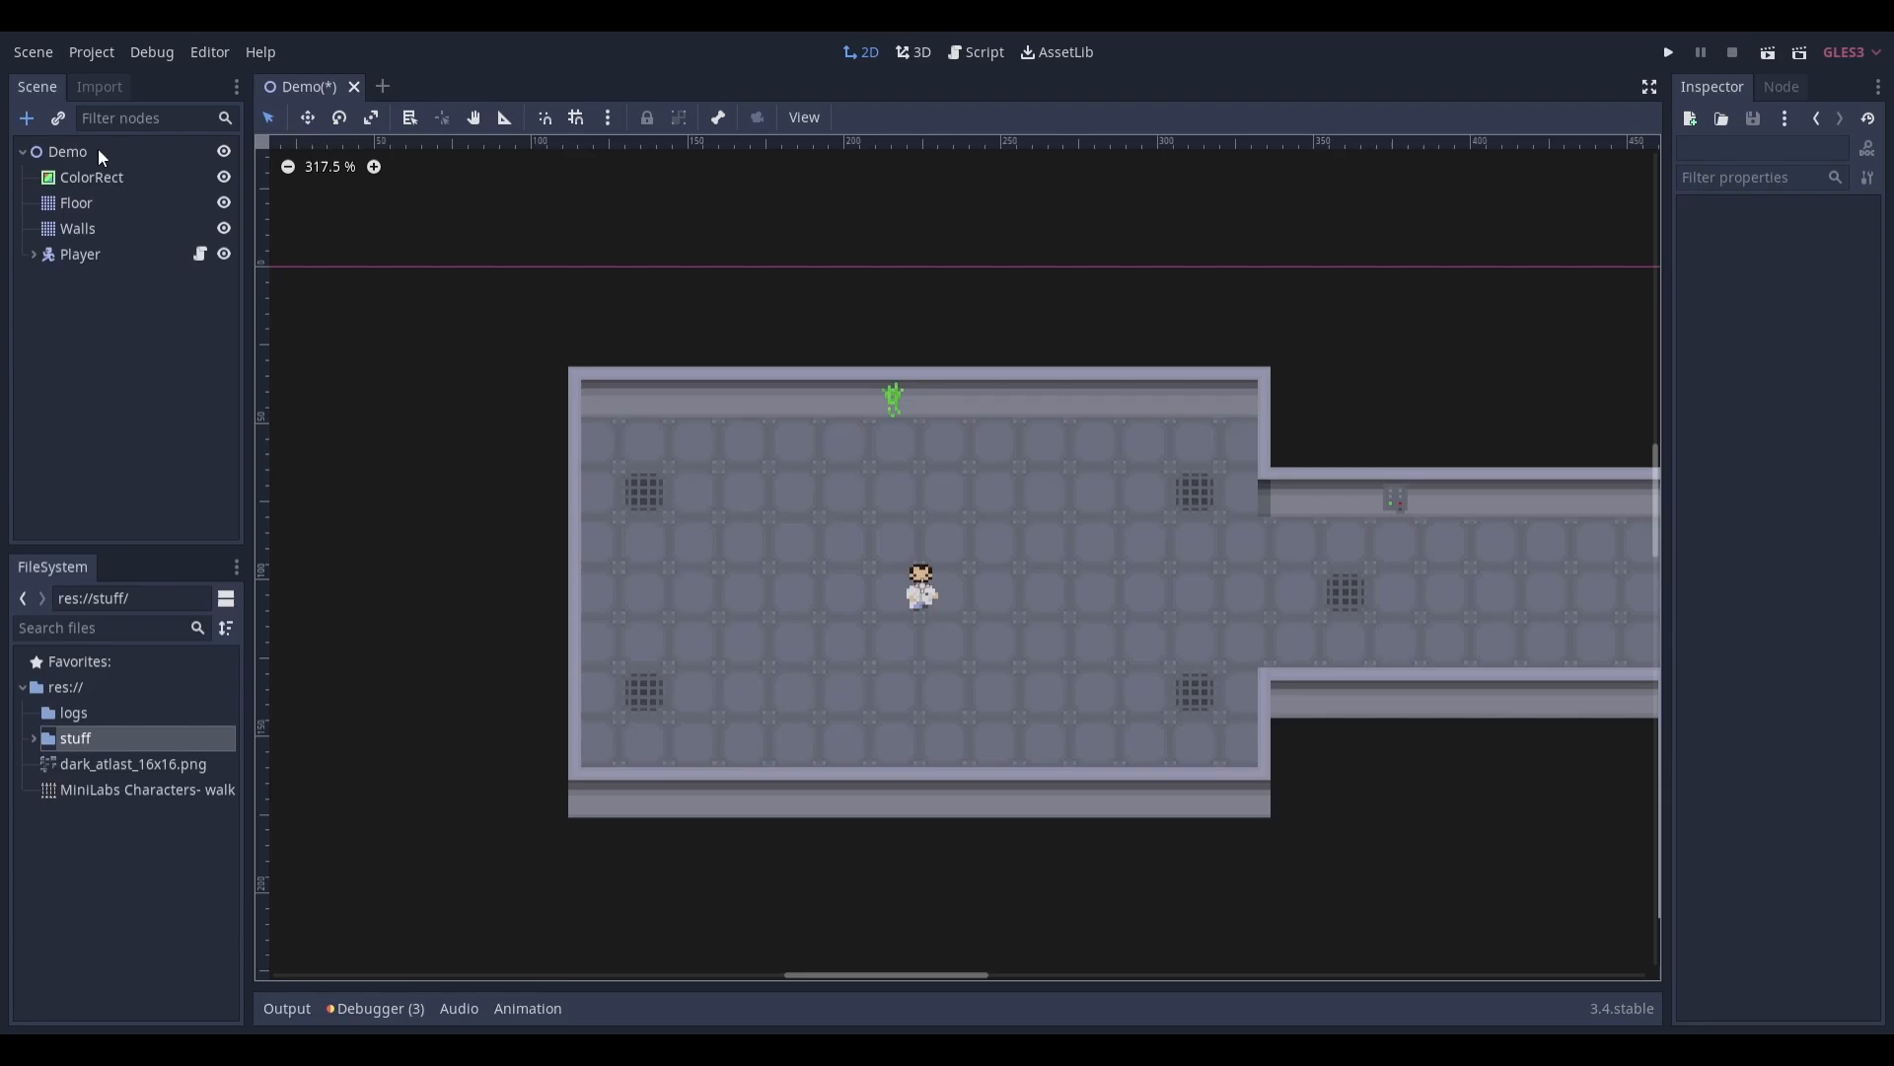
Step: Under the Player node, search new node types for "camera" and choose Camera2D
left_click(80, 254)
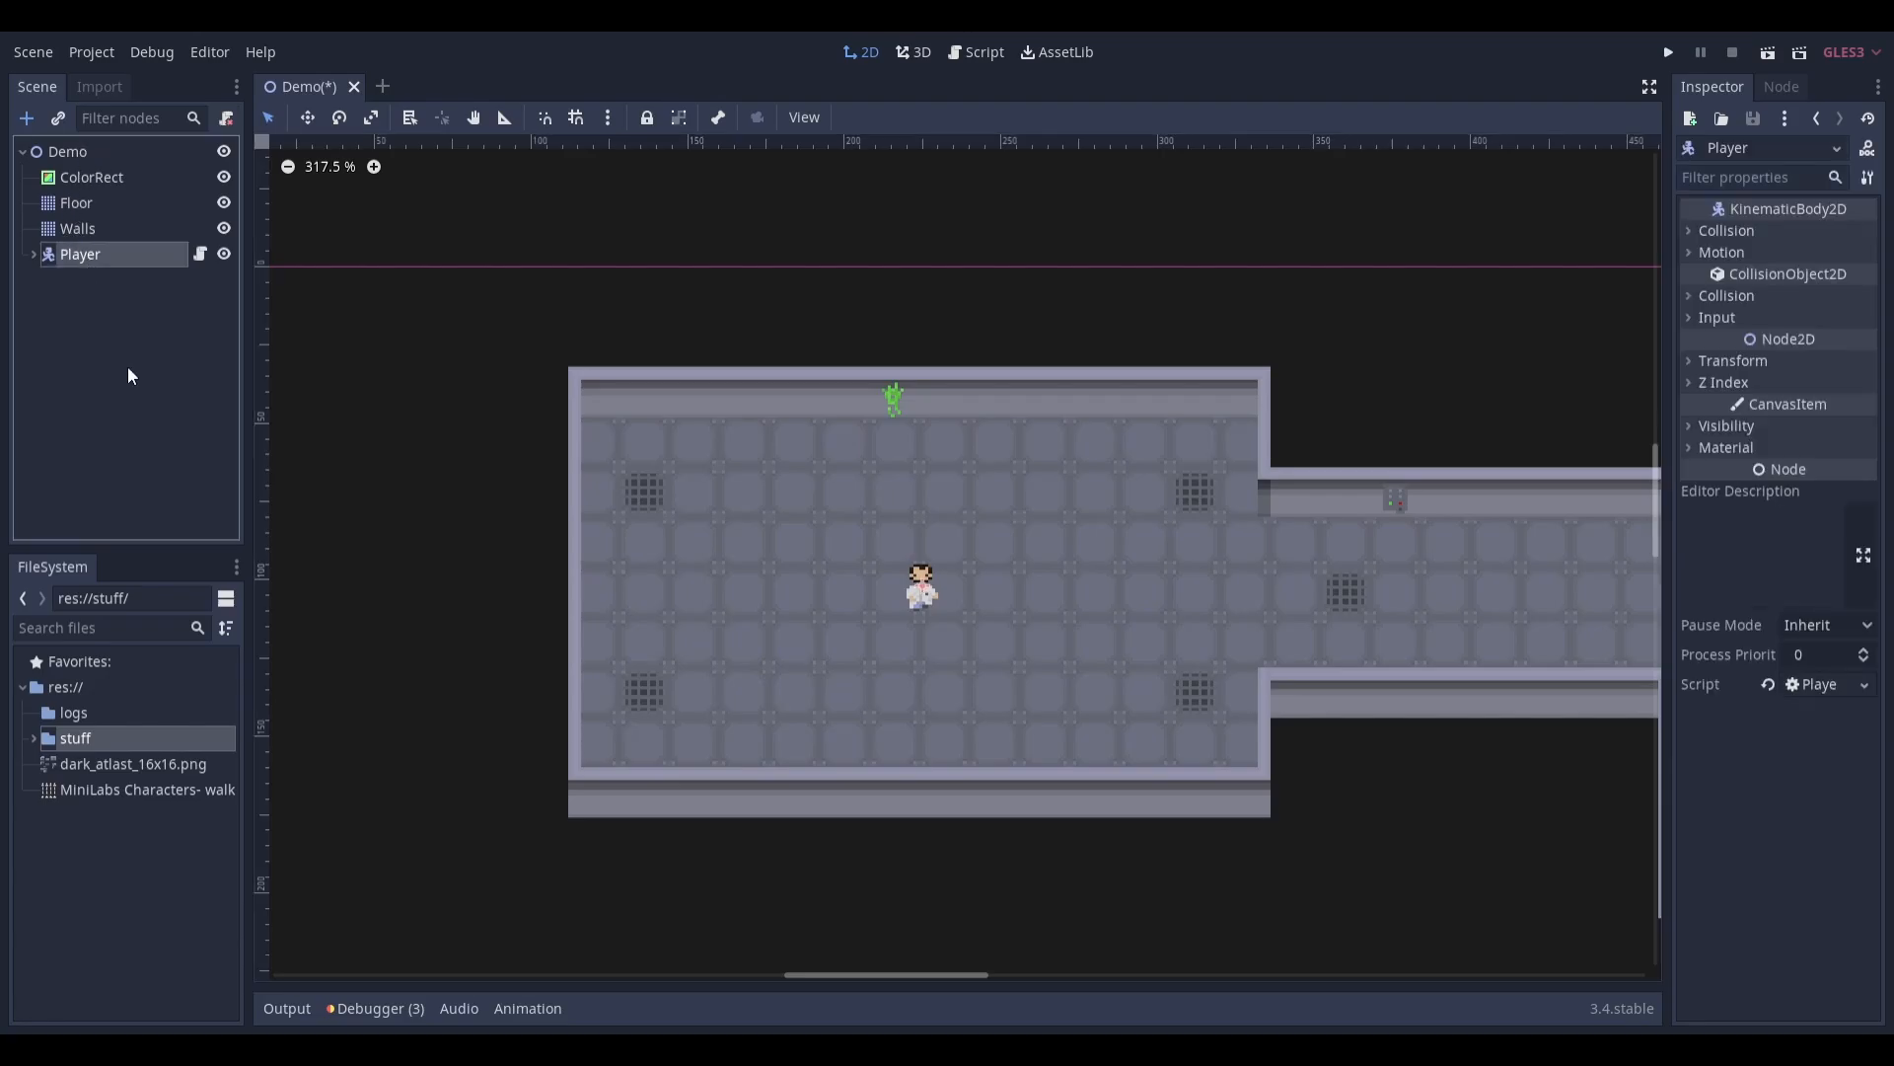
type("camera")
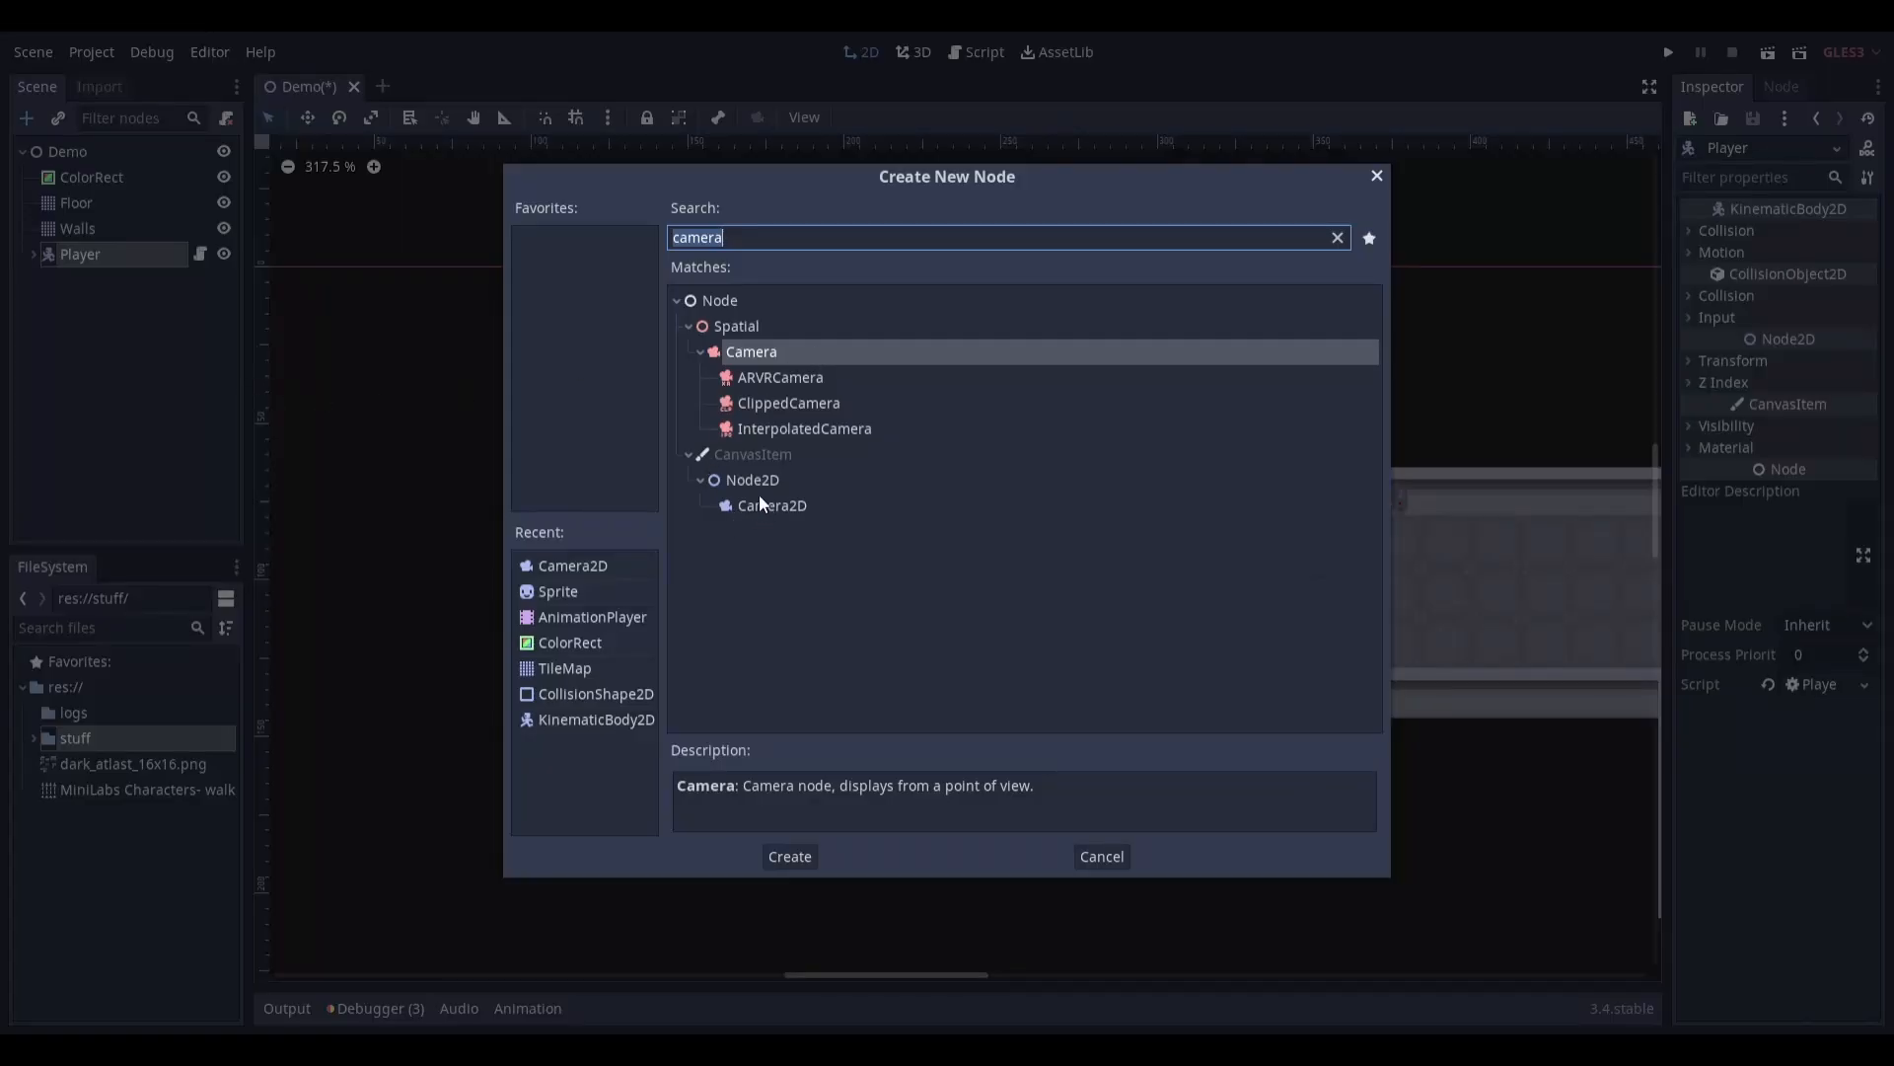
left_click(770, 505)
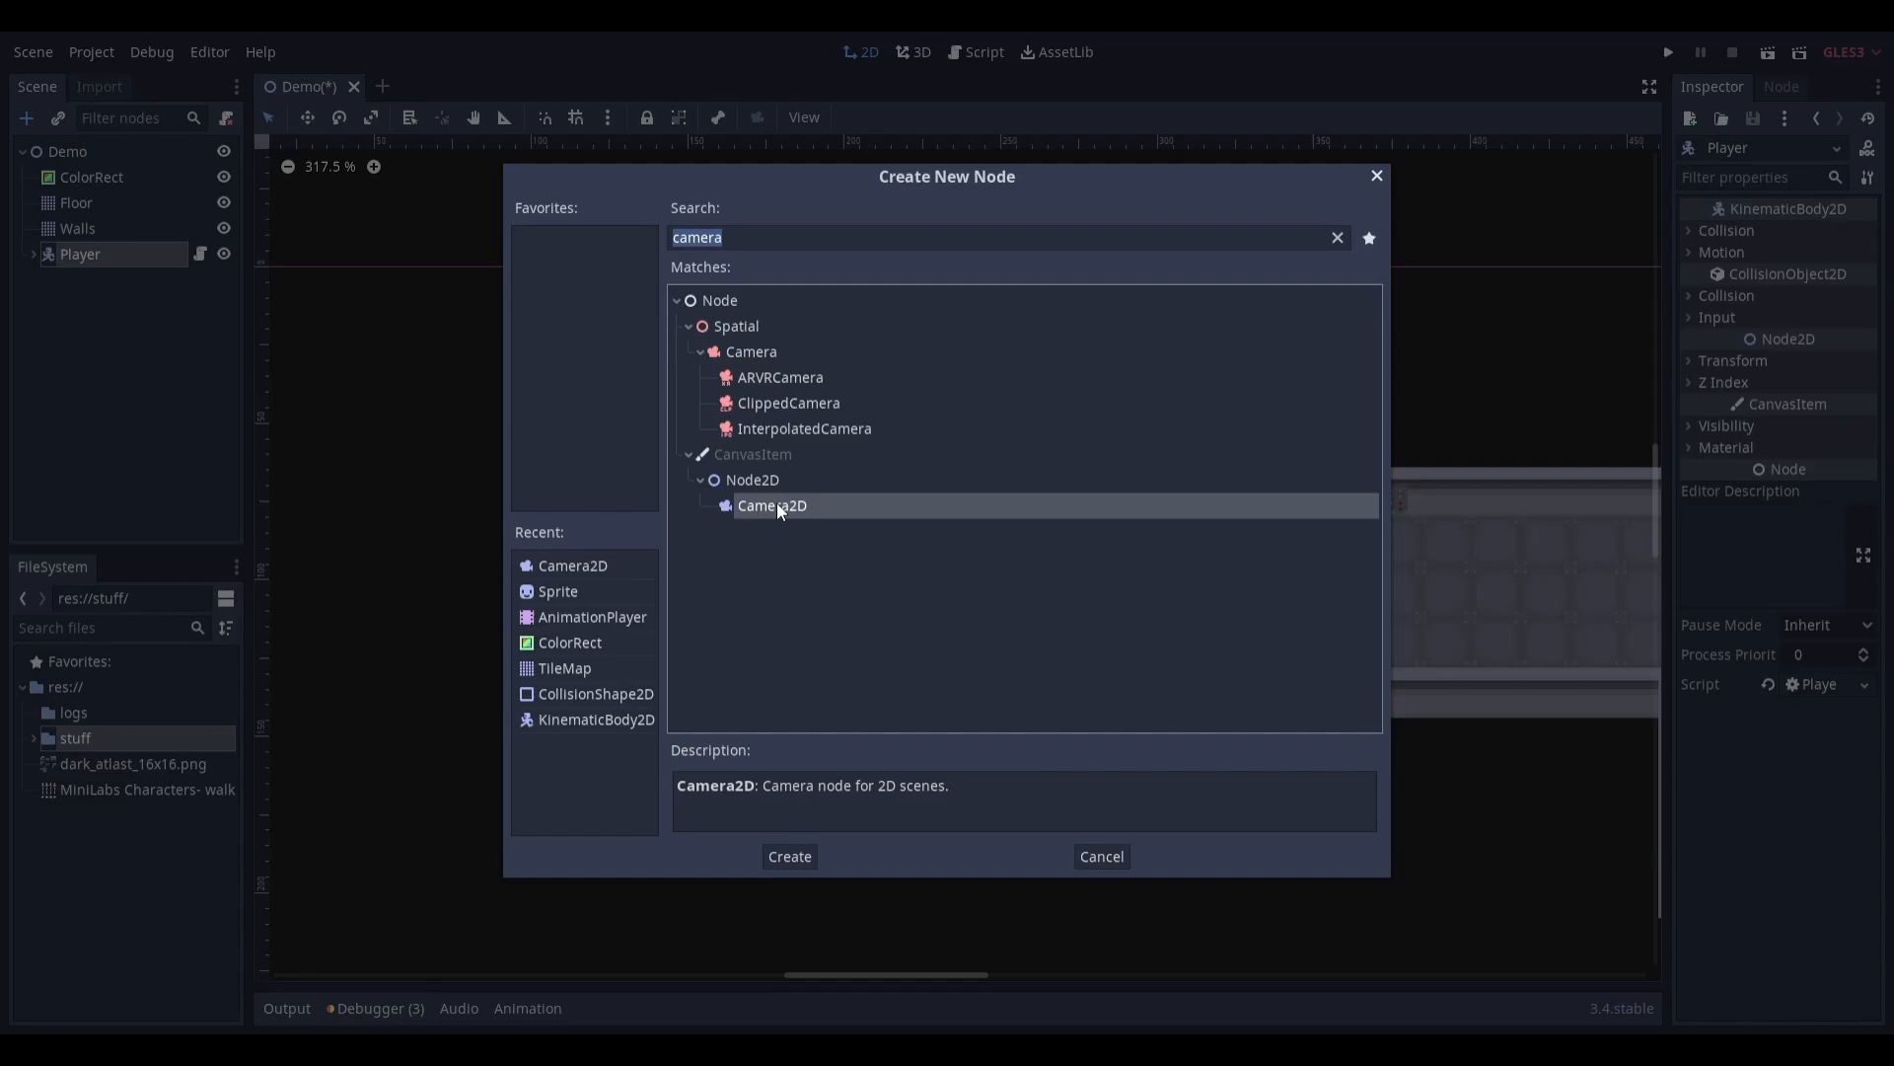
Step: Create the chosen Camera2D as a child of Player
left_click(787, 856)
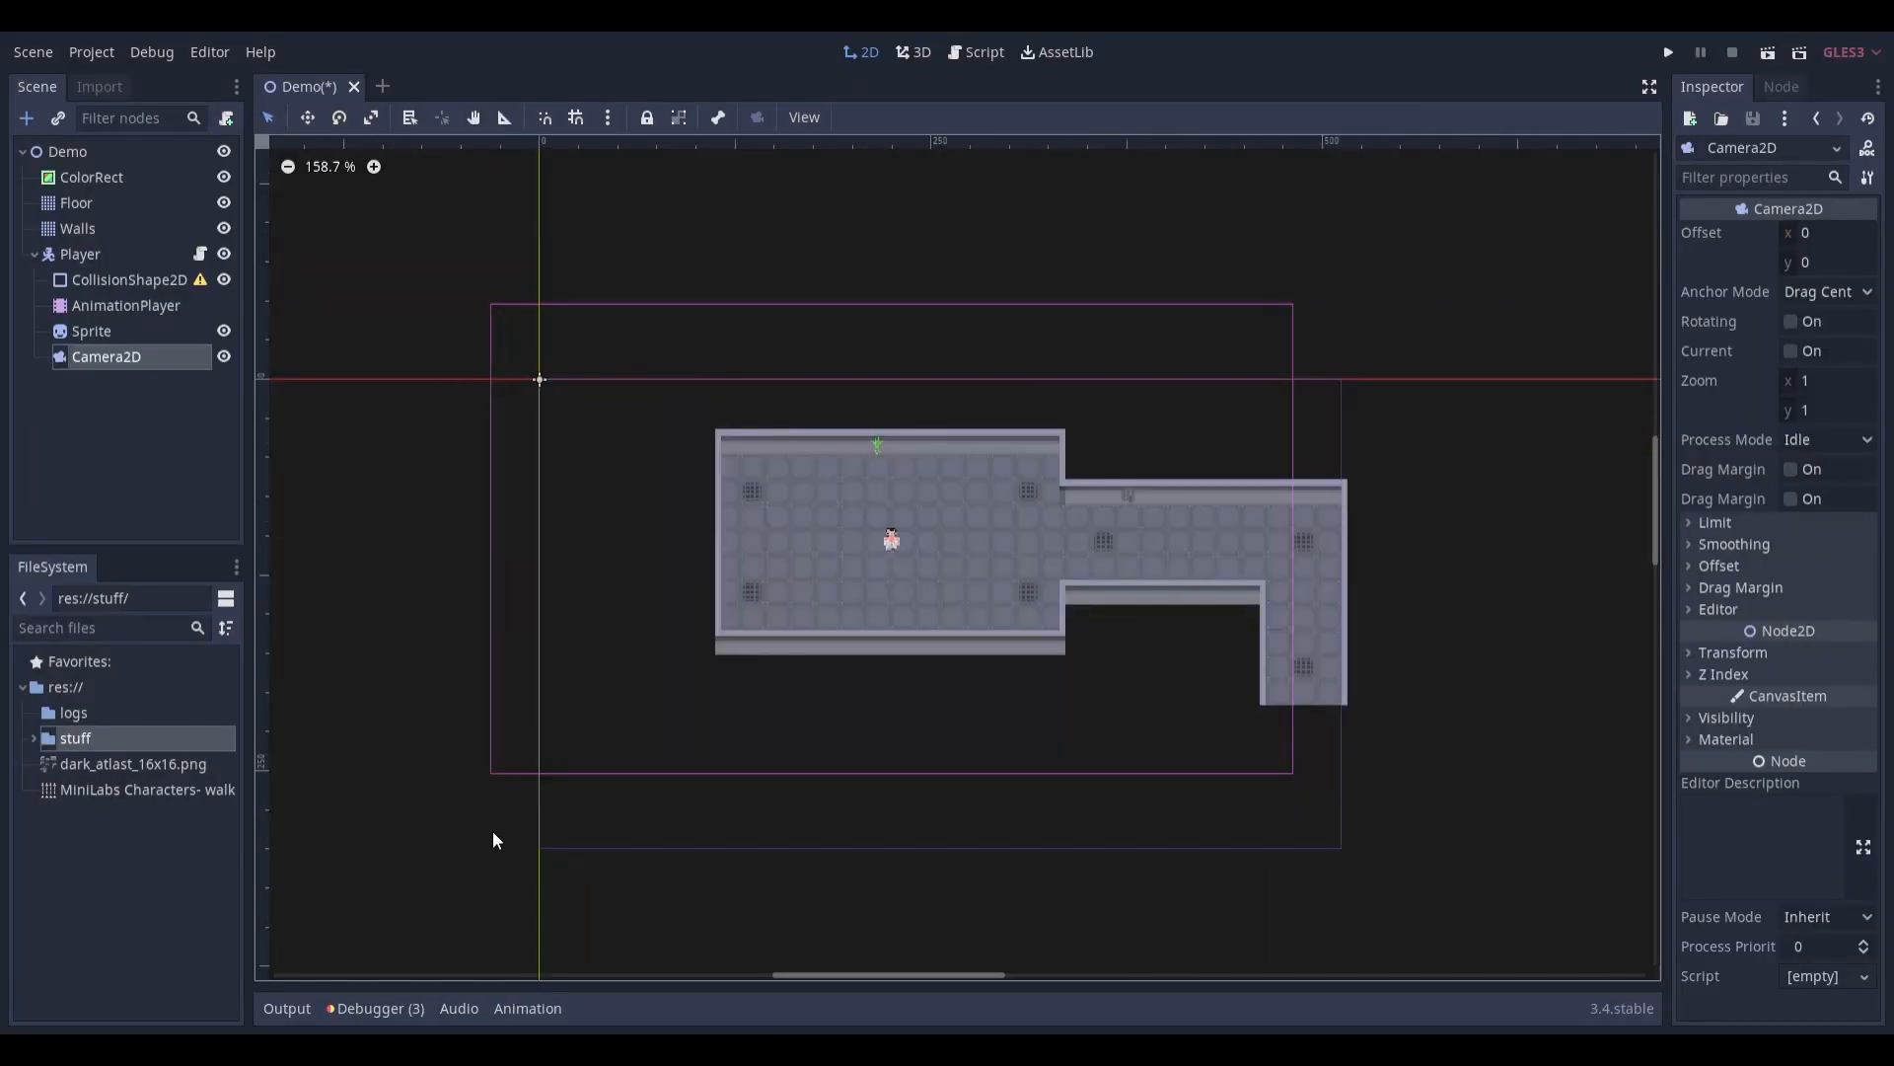
mouse_move(581, 332)
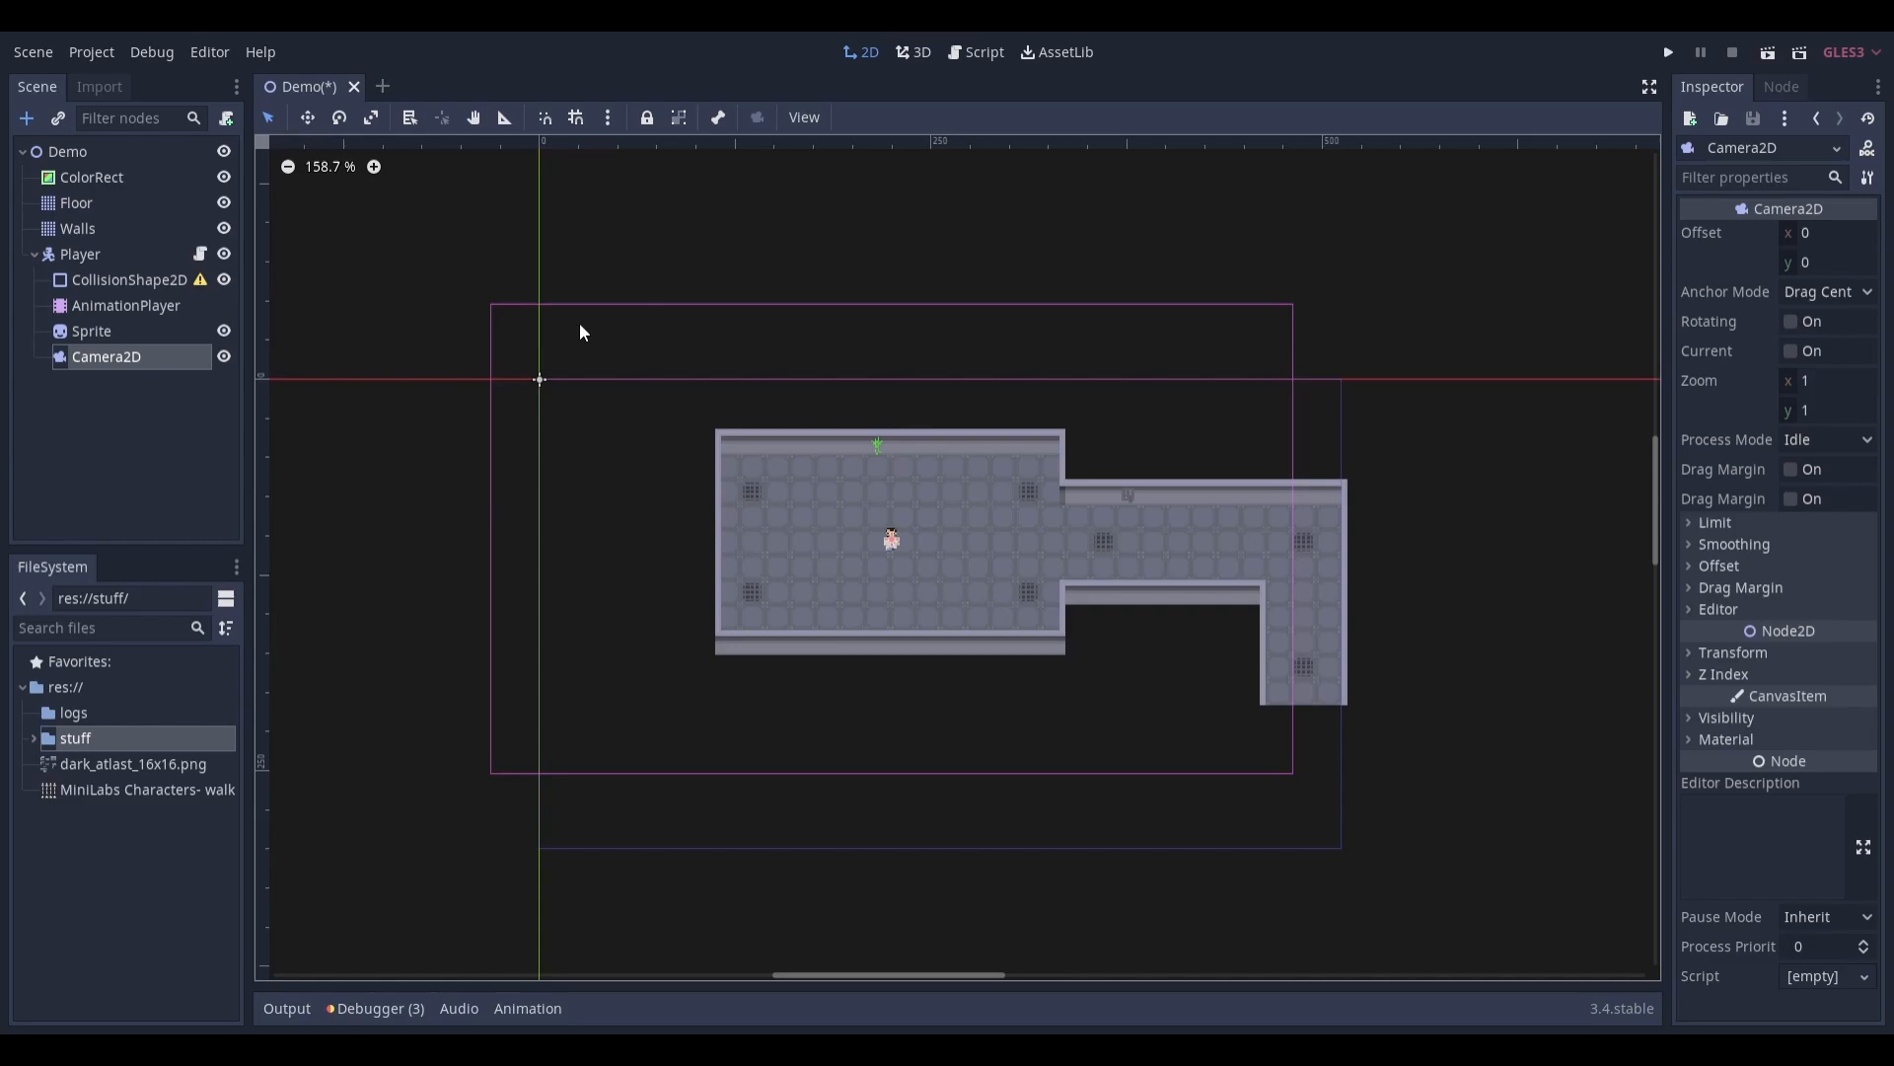
mouse_move(1799, 556)
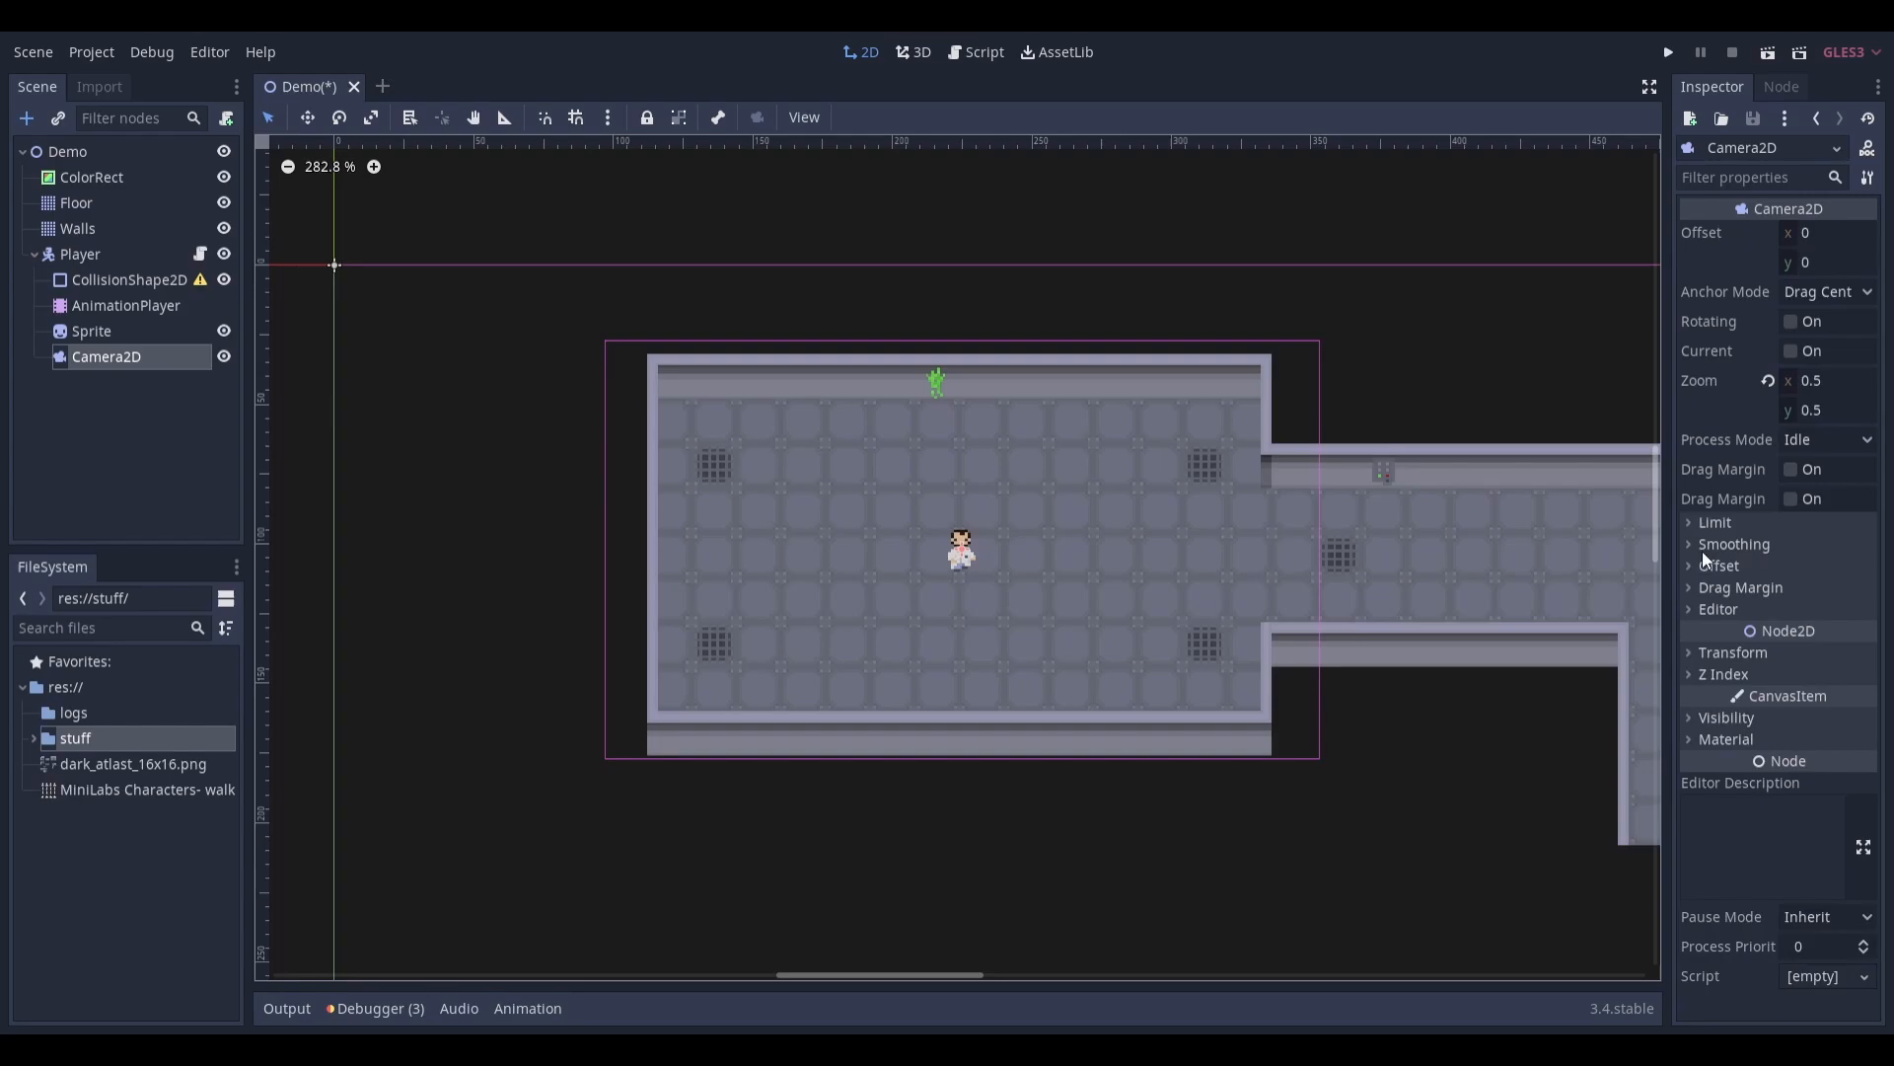
Step: Enable Camera2D smoothing and set the smoothing speed to 8
left_click(1734, 544)
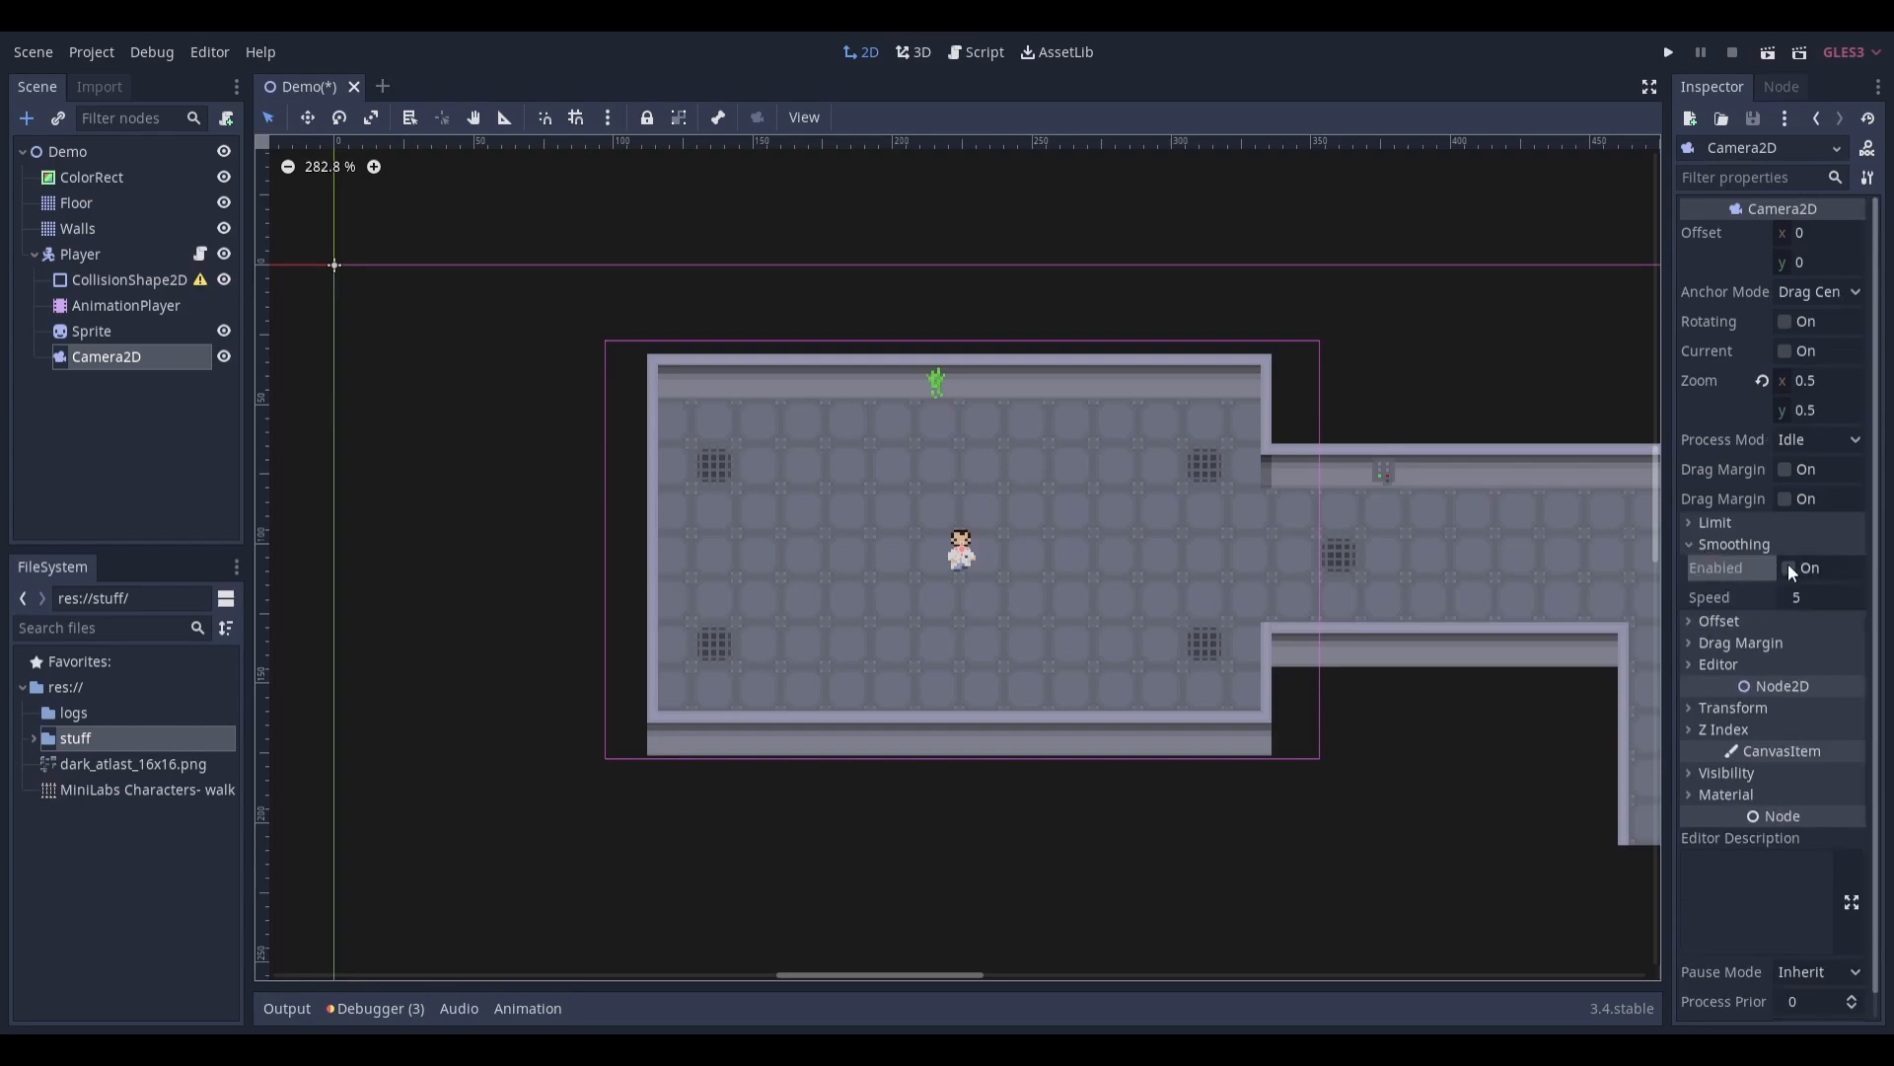
left_click(1818, 596)
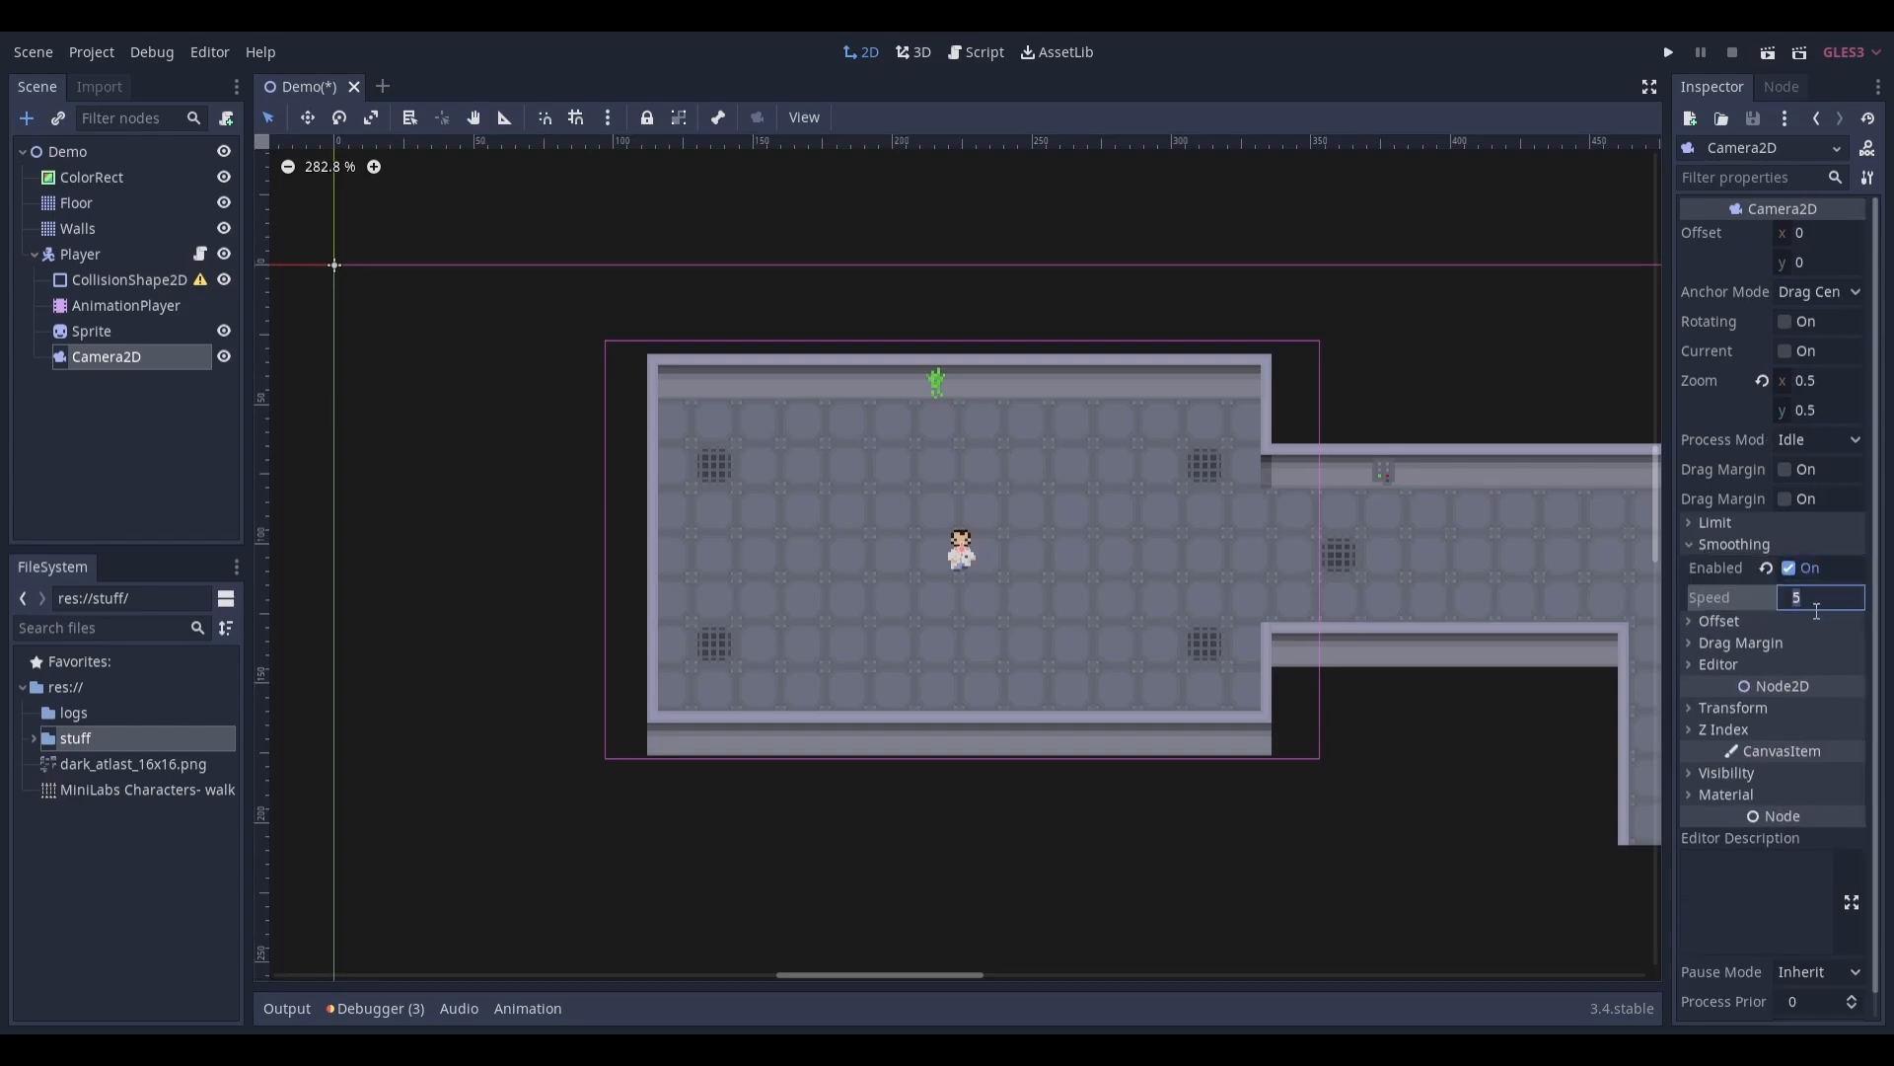
type("8")
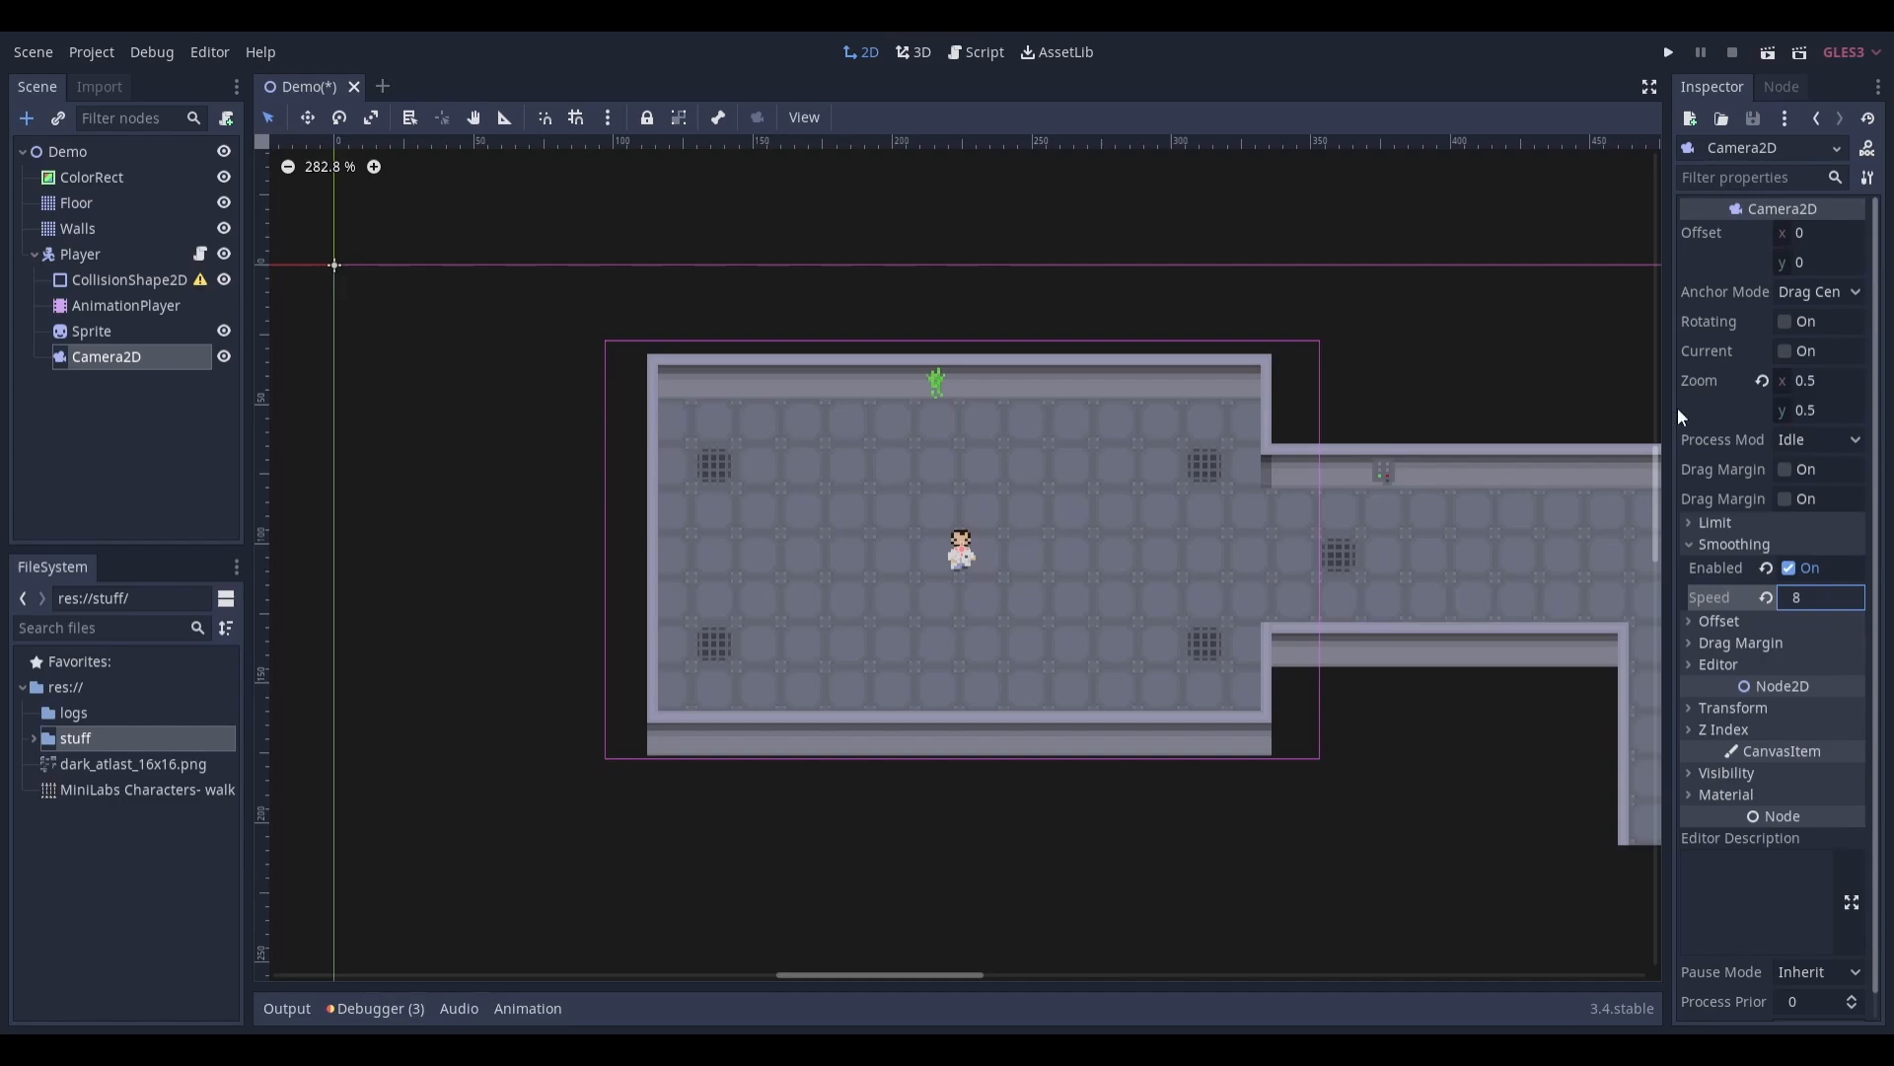
Step: Tick Current on the Camera2D in the Inspector
left_click(1786, 350)
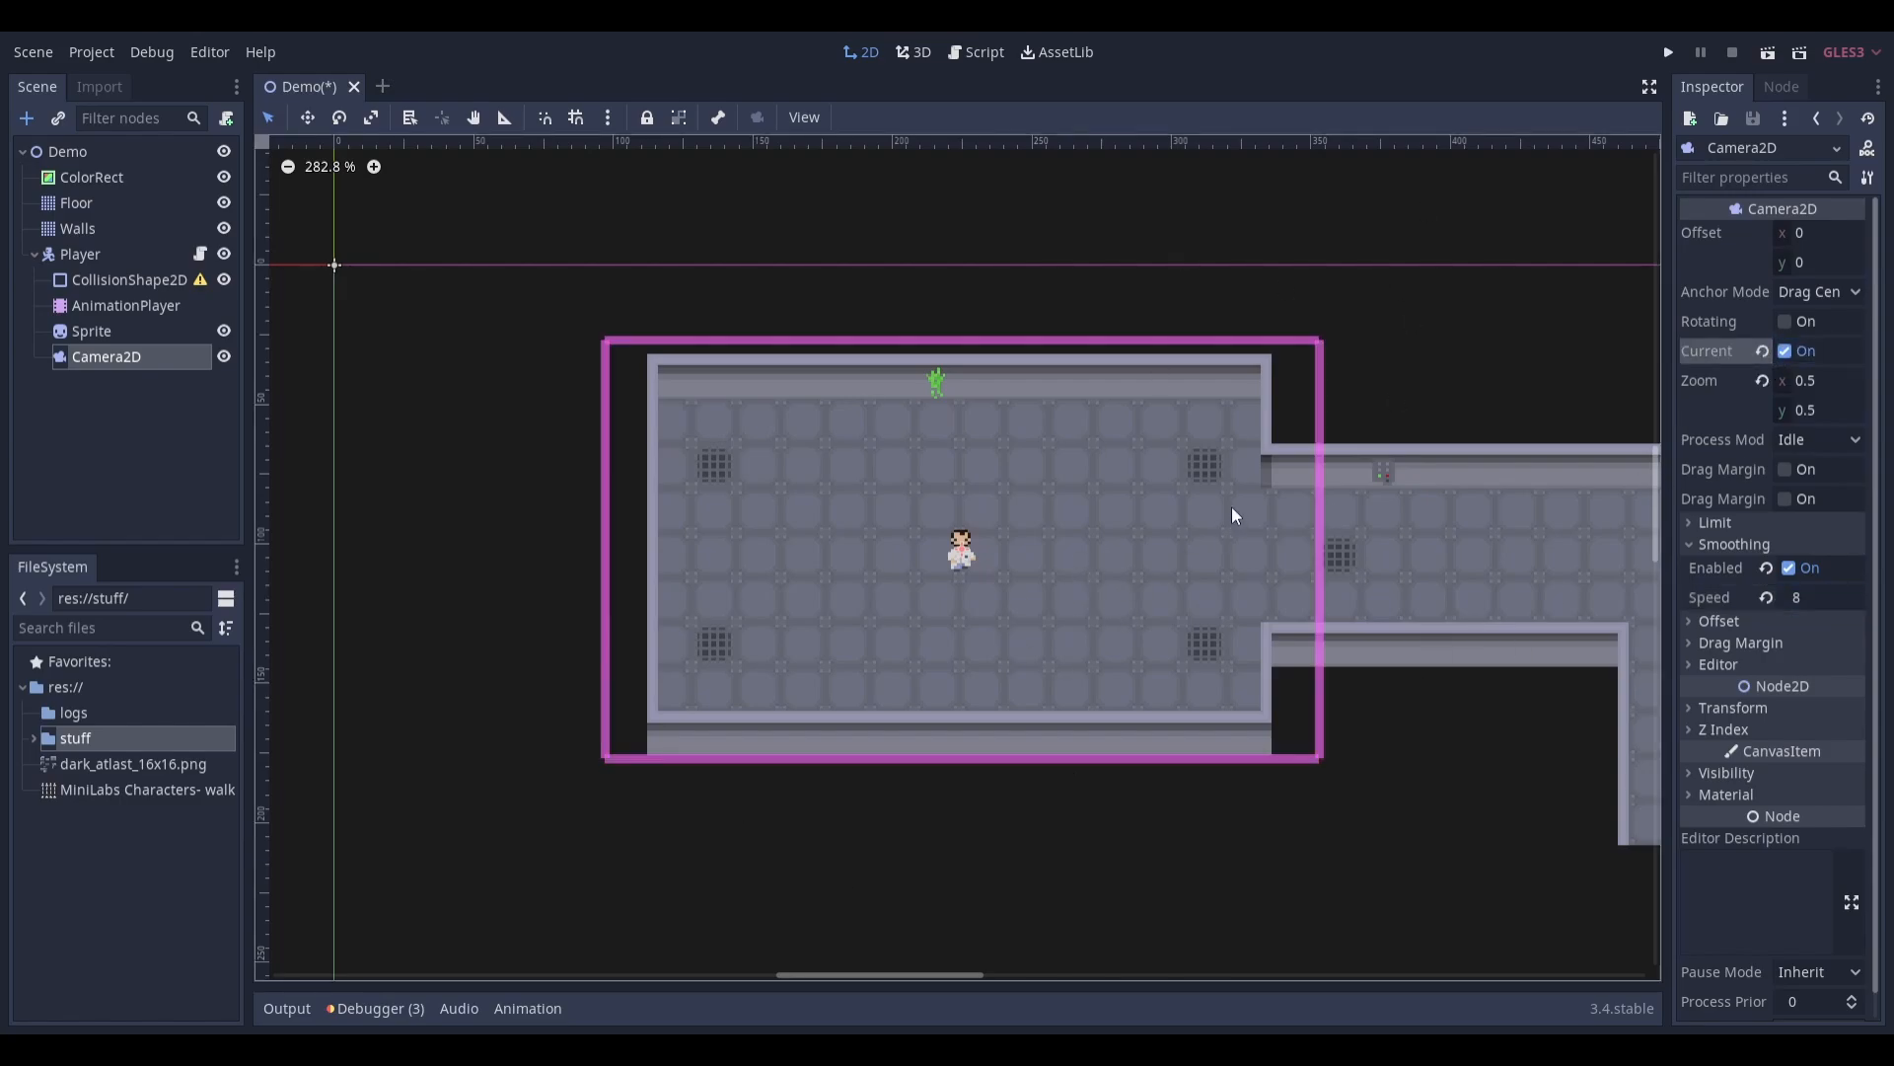
mouse_move(704, 354)
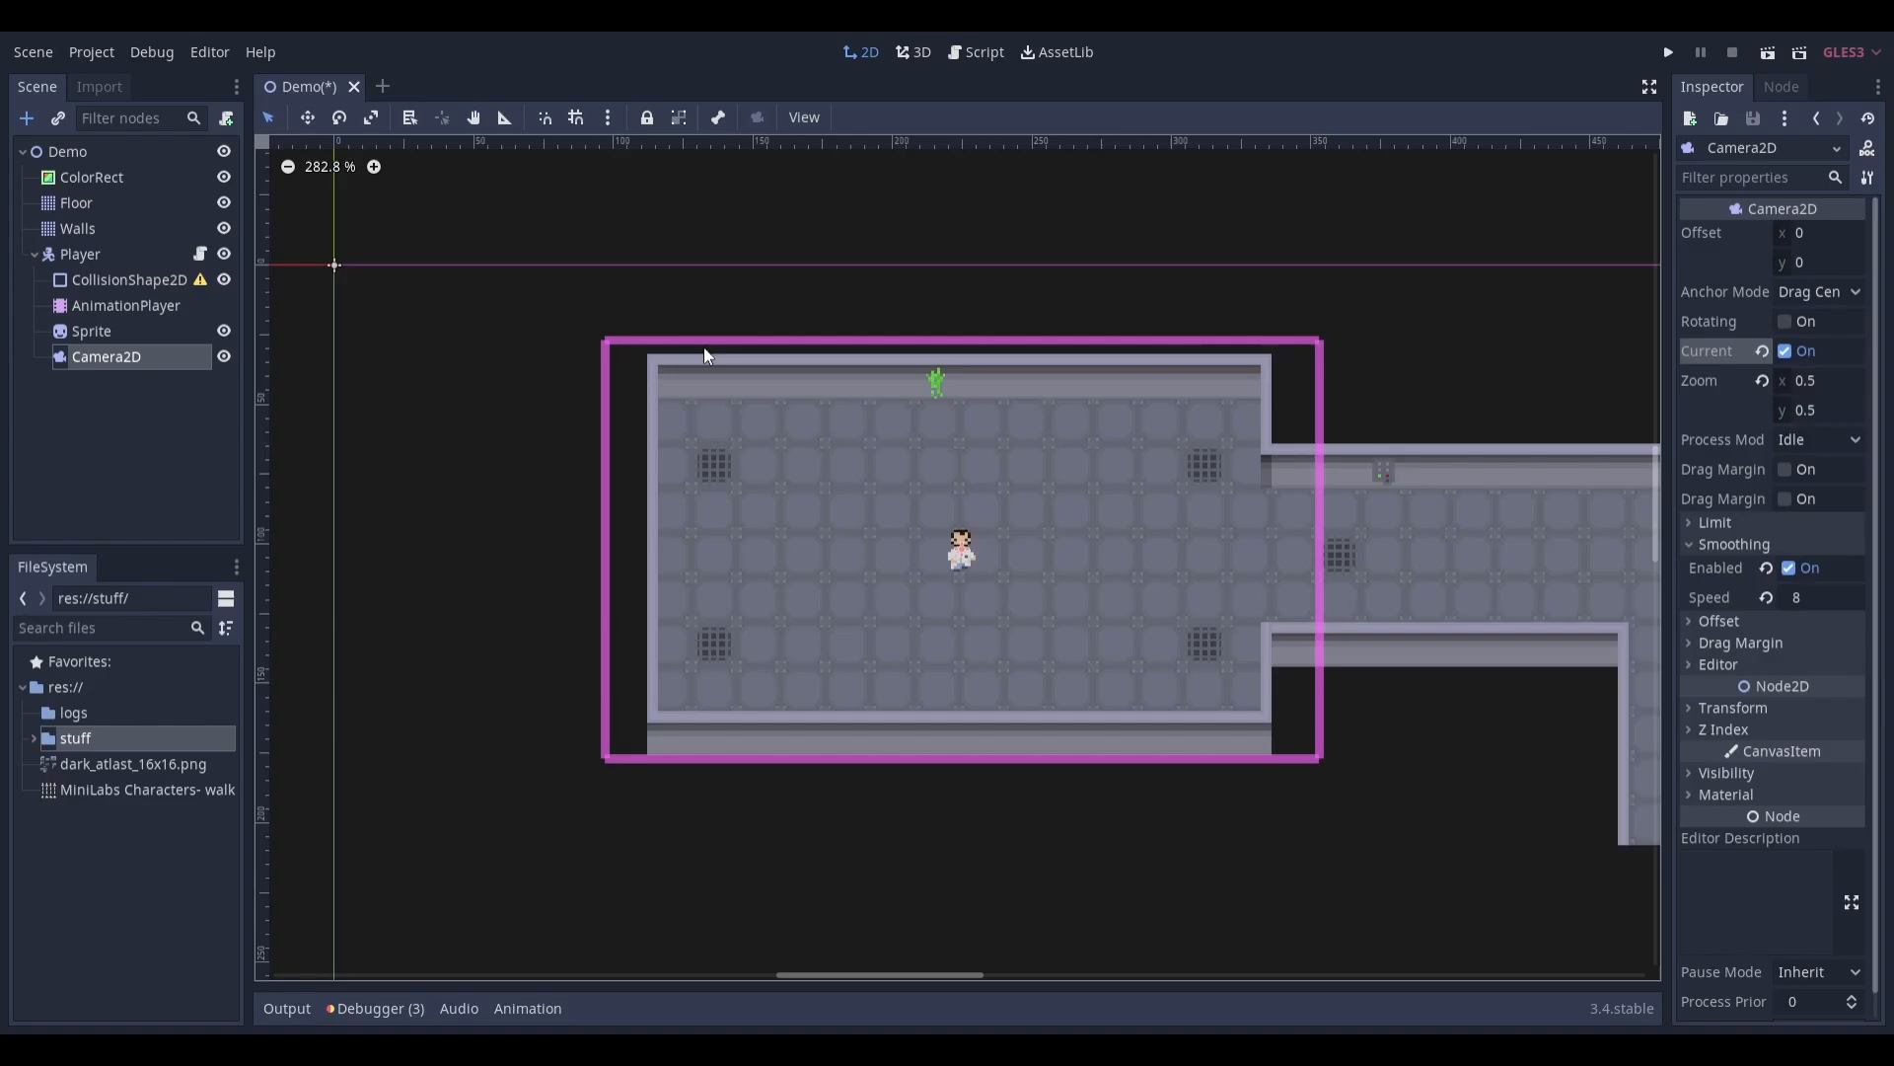